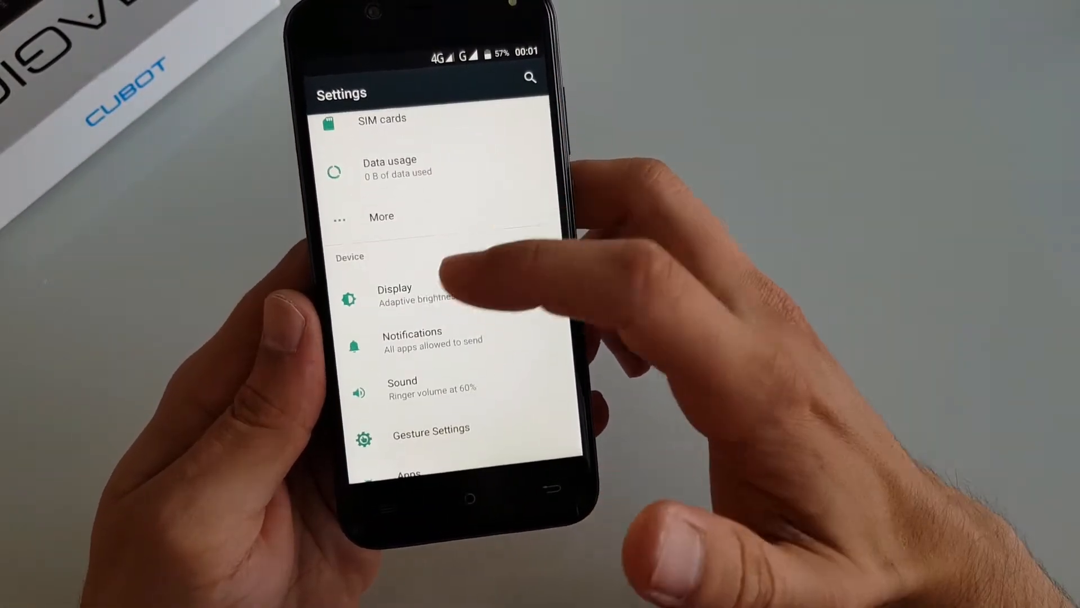
# - Scroll the Settings list down to Gesture Settings and reach the Finger Gesture options
pyautogui.click(395, 294)
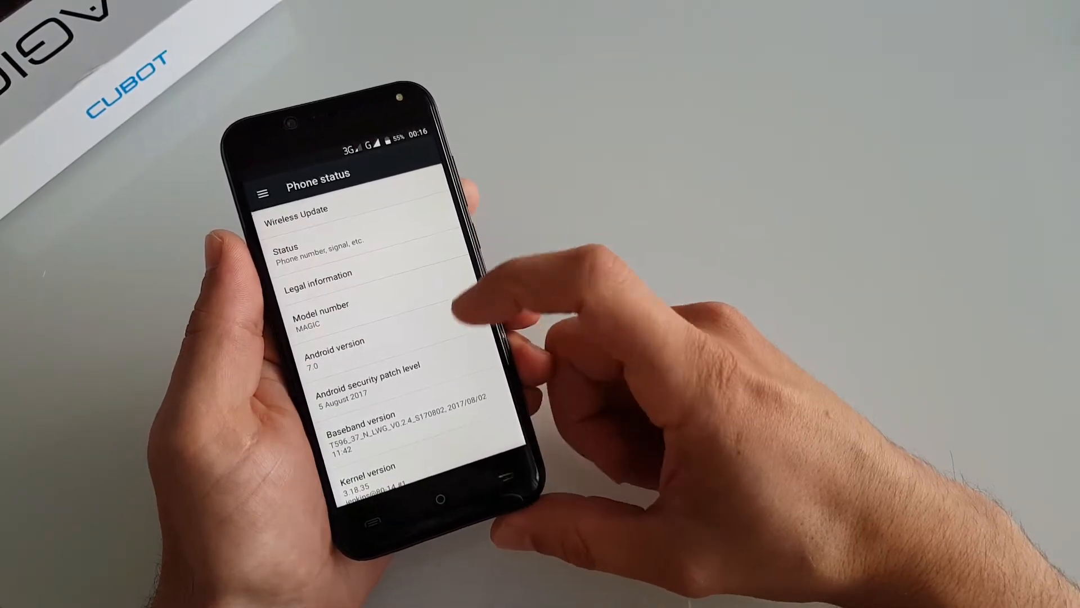
pyautogui.scroll(-3)
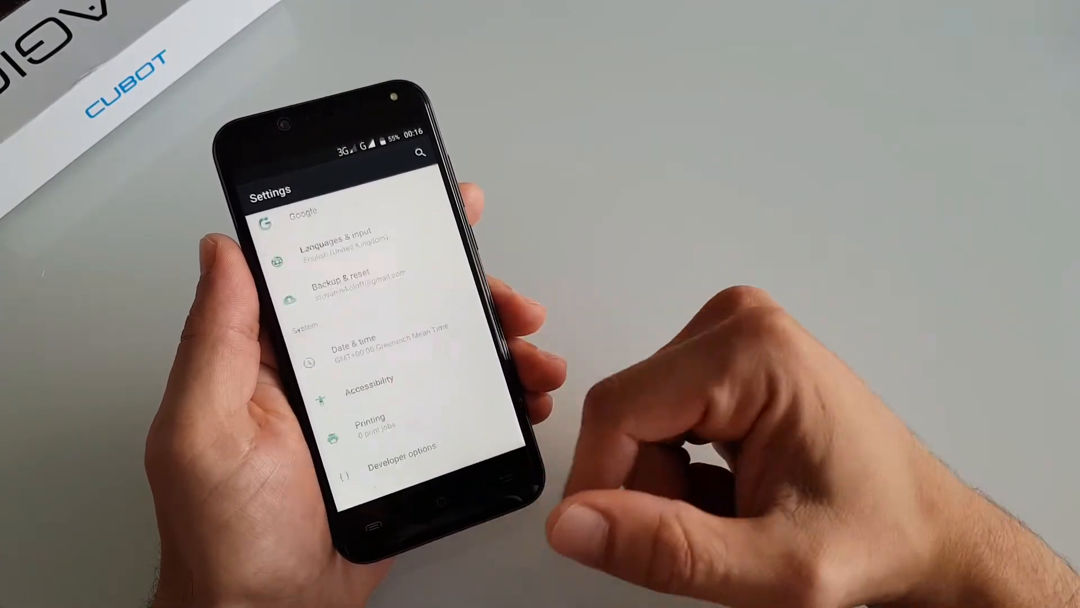
pyautogui.scroll(-3)
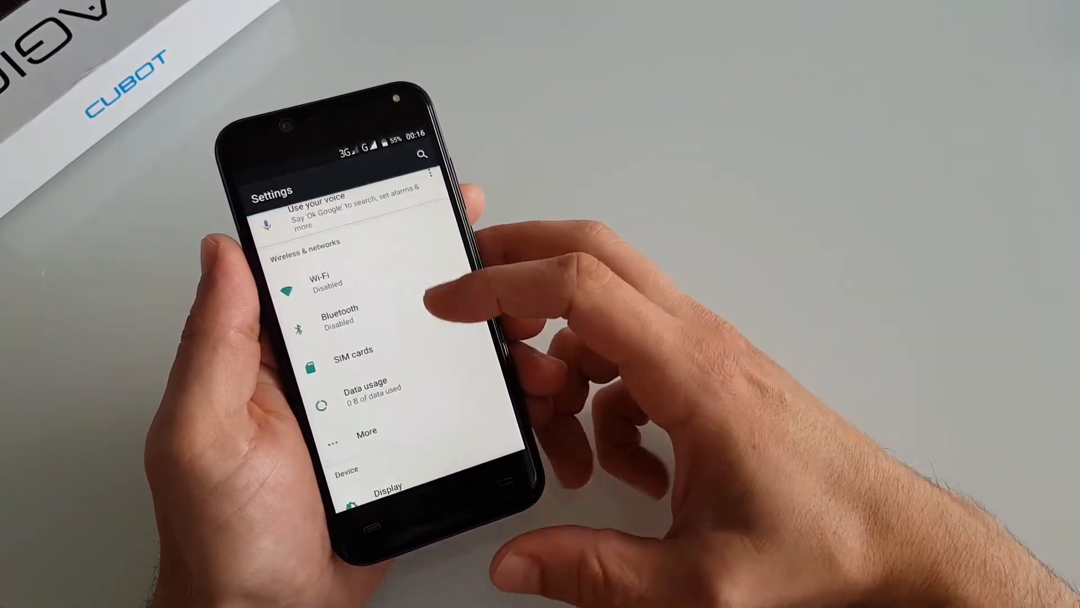
pyautogui.scroll(-3)
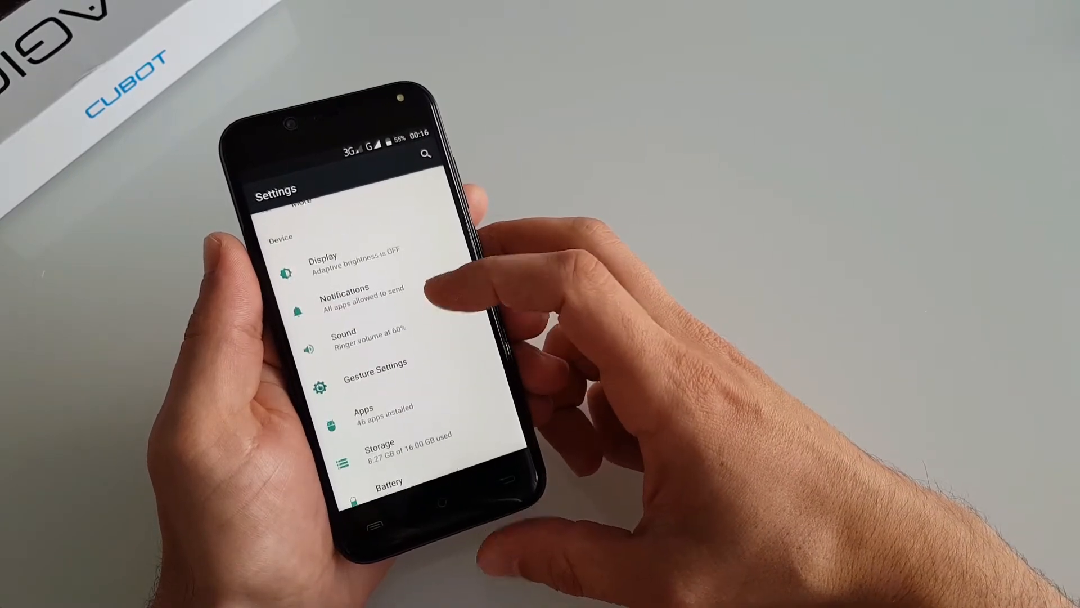
pyautogui.click(374, 376)
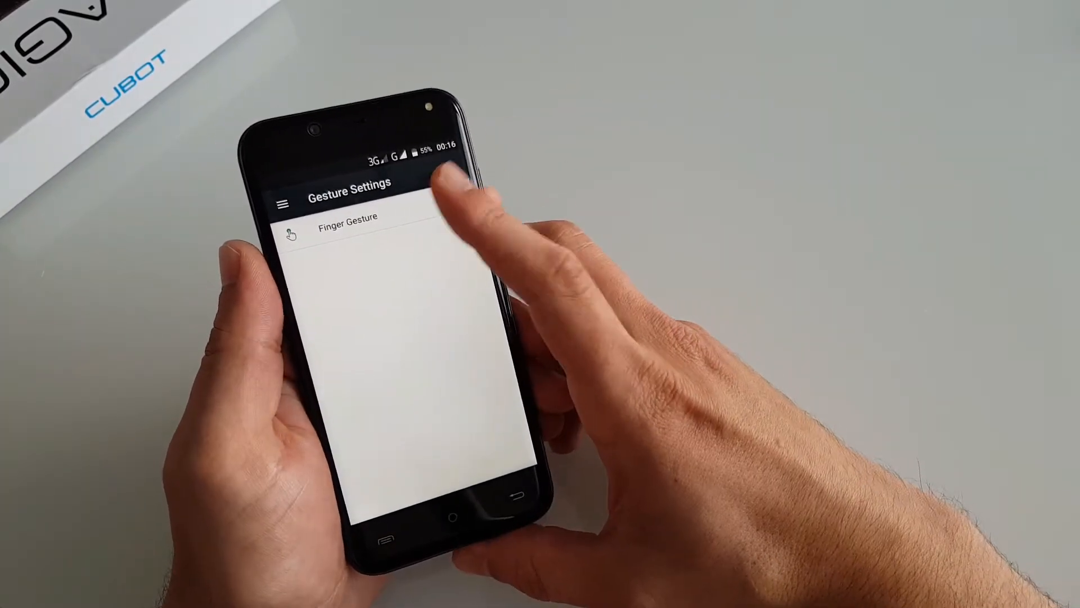
pyautogui.click(347, 227)
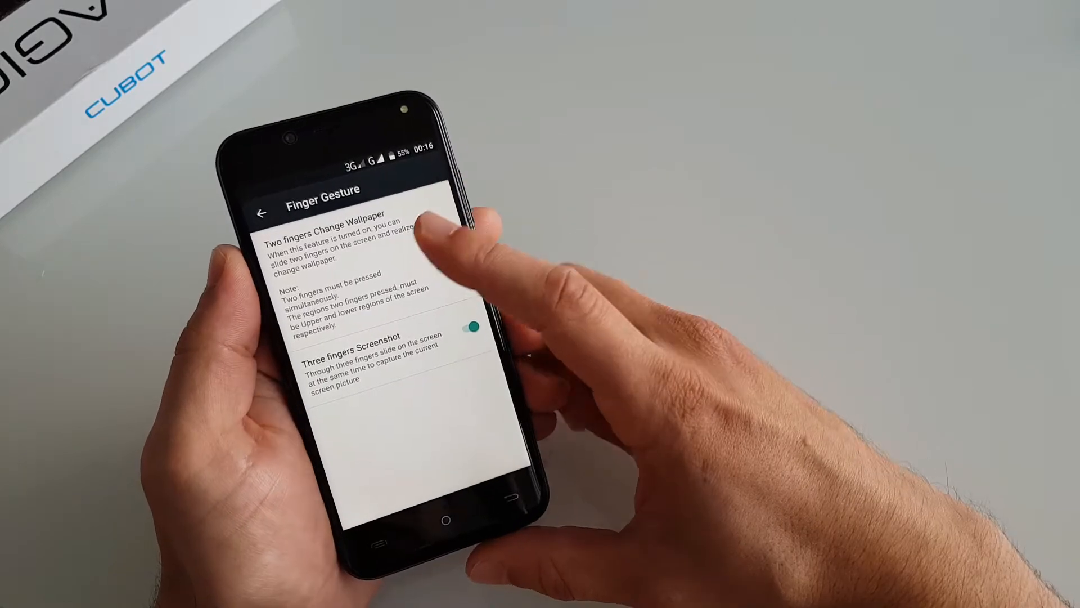
# - Enable Two fingers Change Wallpaper next to the three-finger screenshot gesture and return to Settings
pyautogui.click(448, 241)
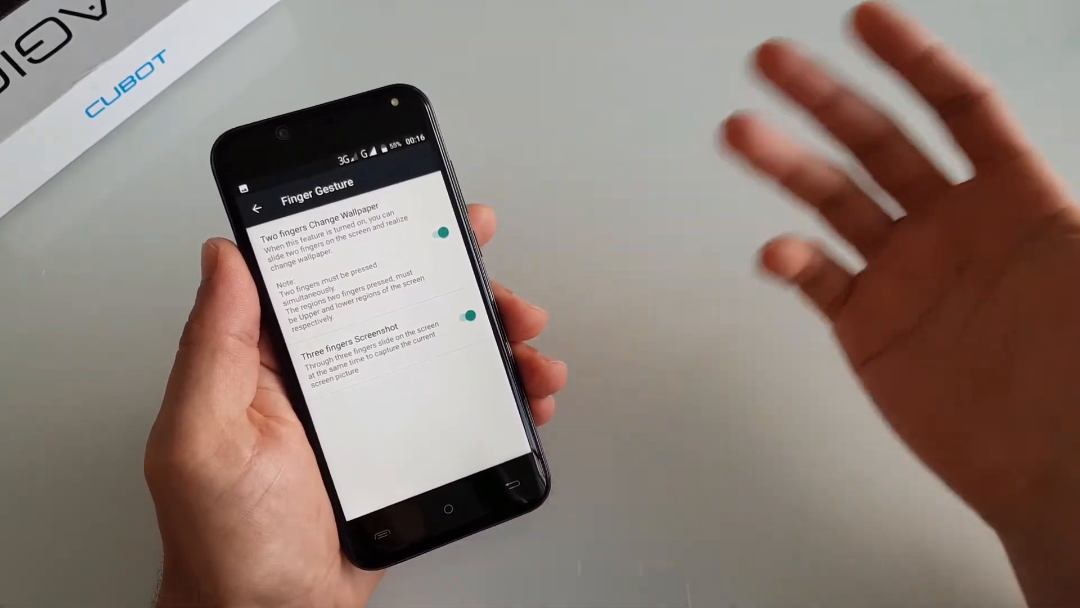
pyautogui.click(259, 208)
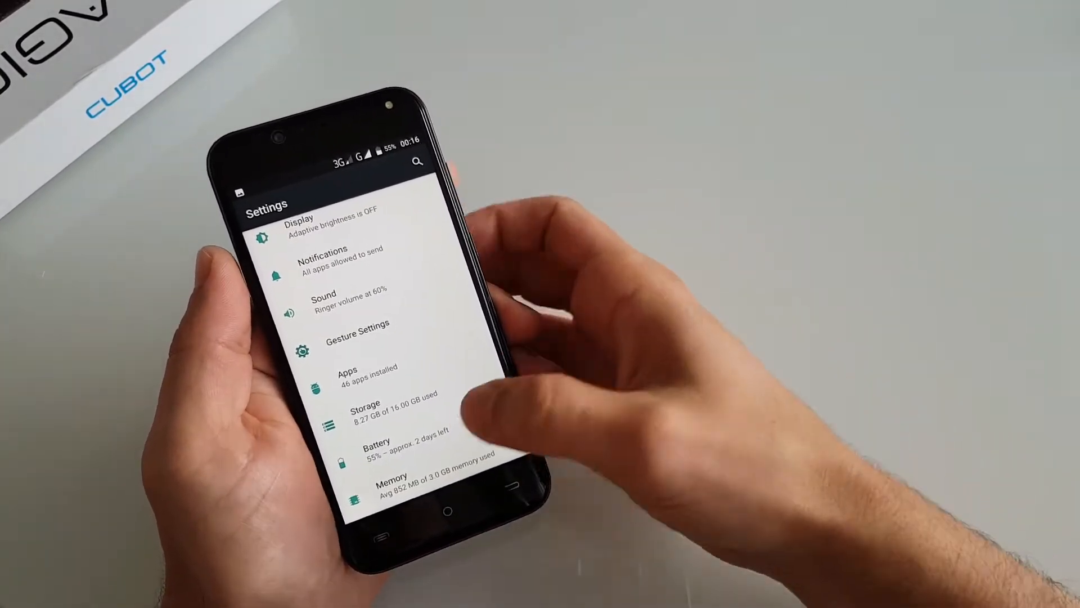
pyautogui.scroll(-3)
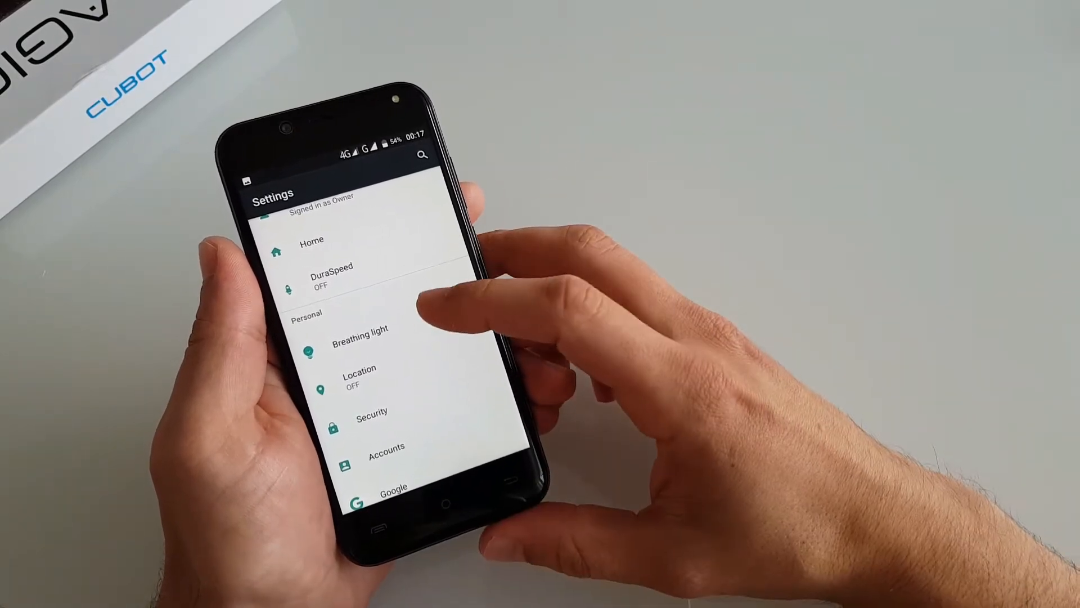
pyautogui.click(360, 330)
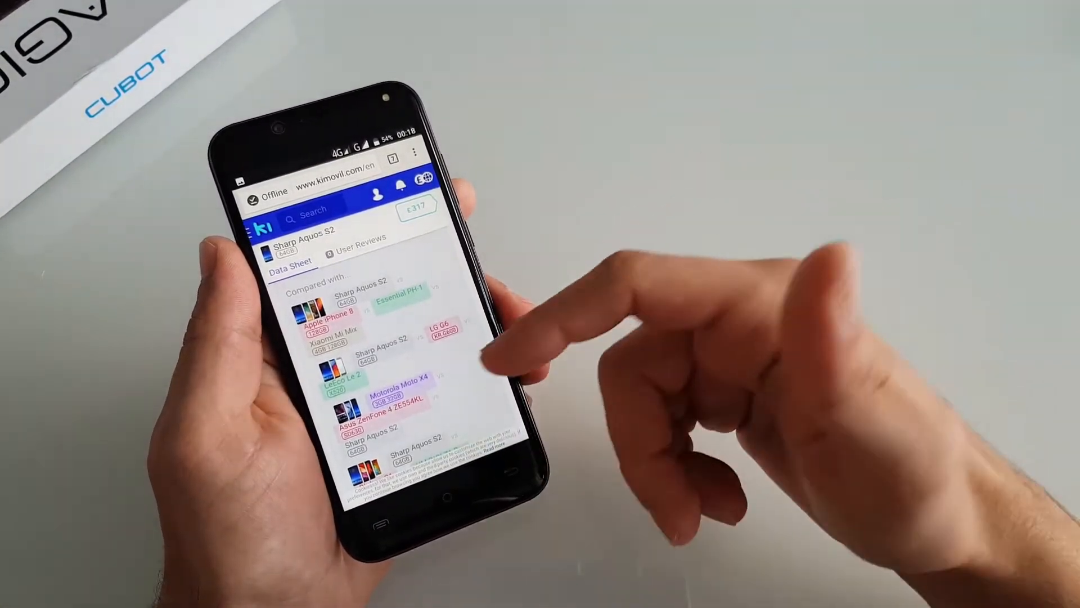
# - Scroll the Kimovil data sheet further, then leave Chrome for the home screen
pyautogui.scroll(-3)
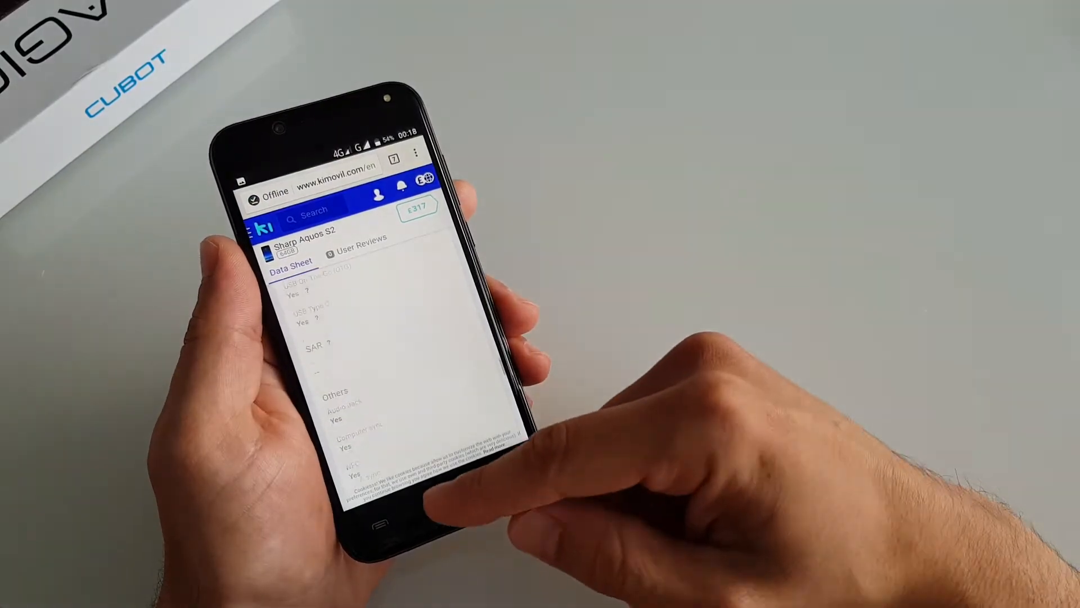
pyautogui.click(396, 509)
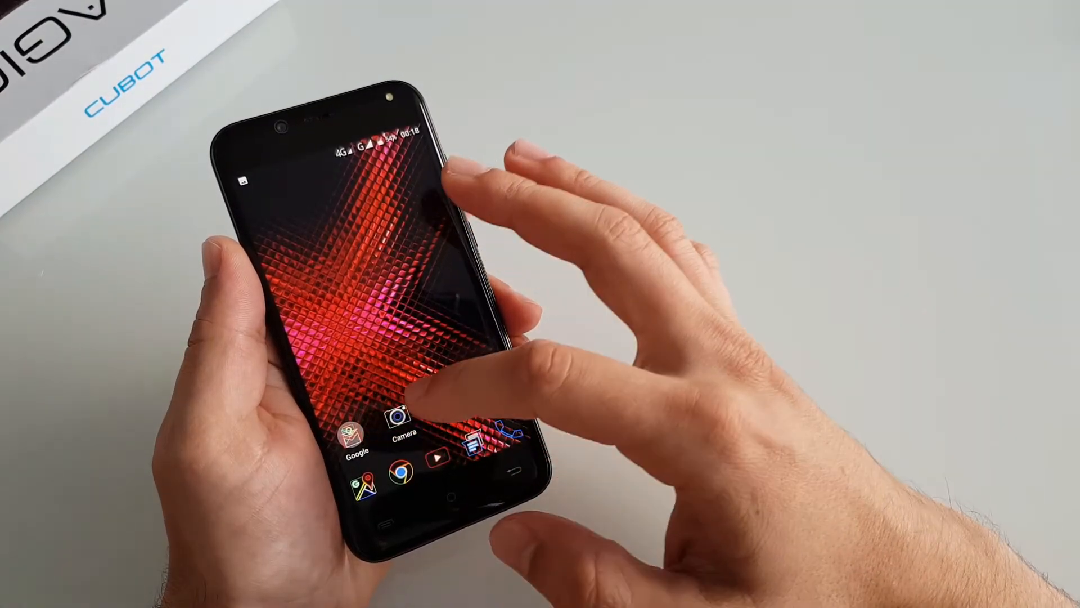
pyautogui.click(358, 441)
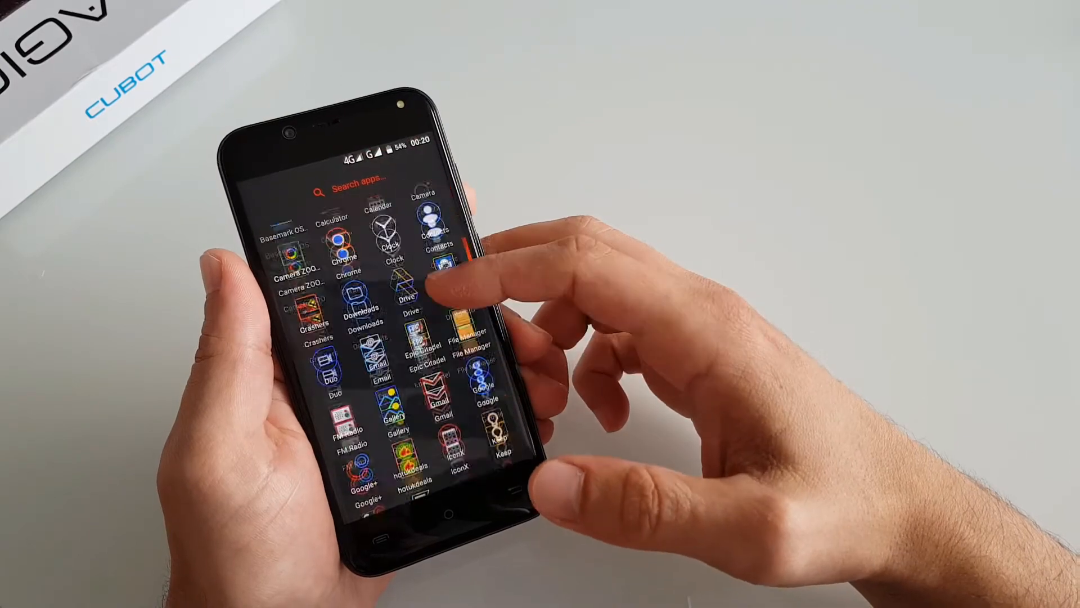
pyautogui.scroll(-3)
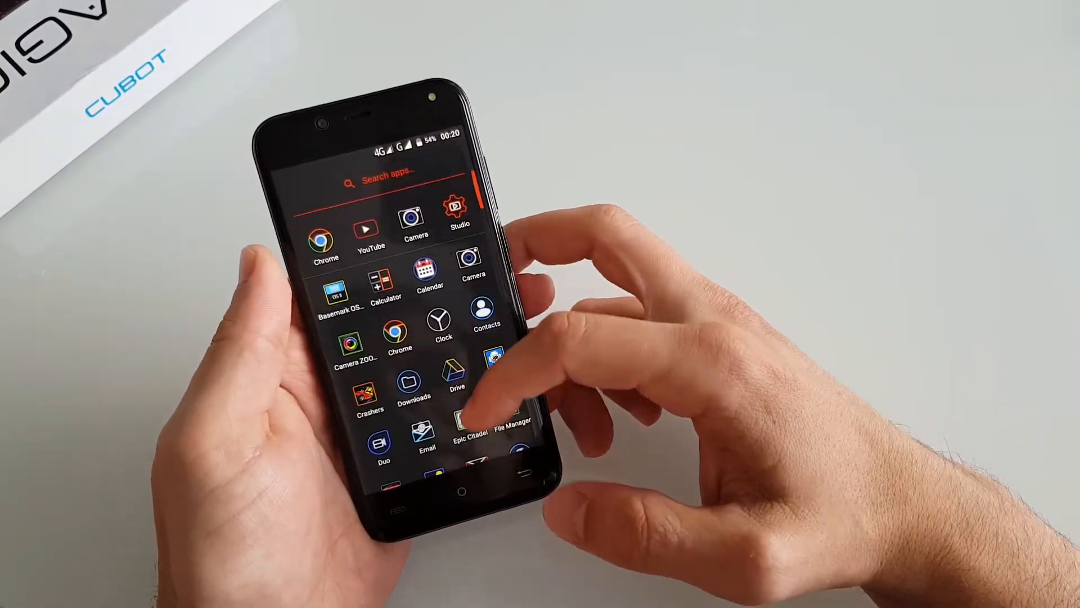
# - Continue past the Carmageddon: Crashers race rank and results screen
pyautogui.scroll(-3)
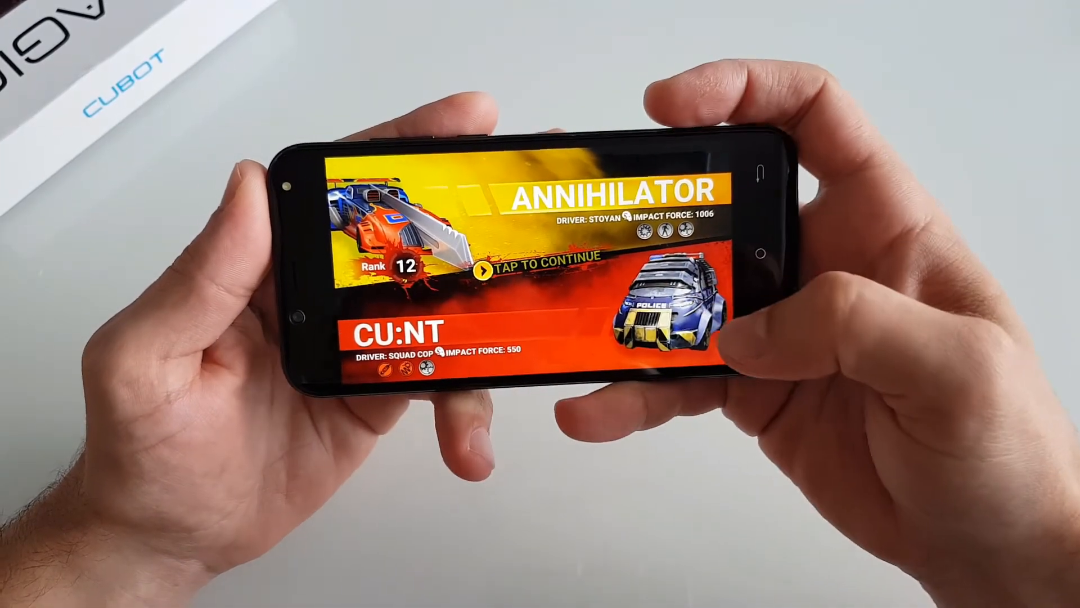
pyautogui.click(540, 268)
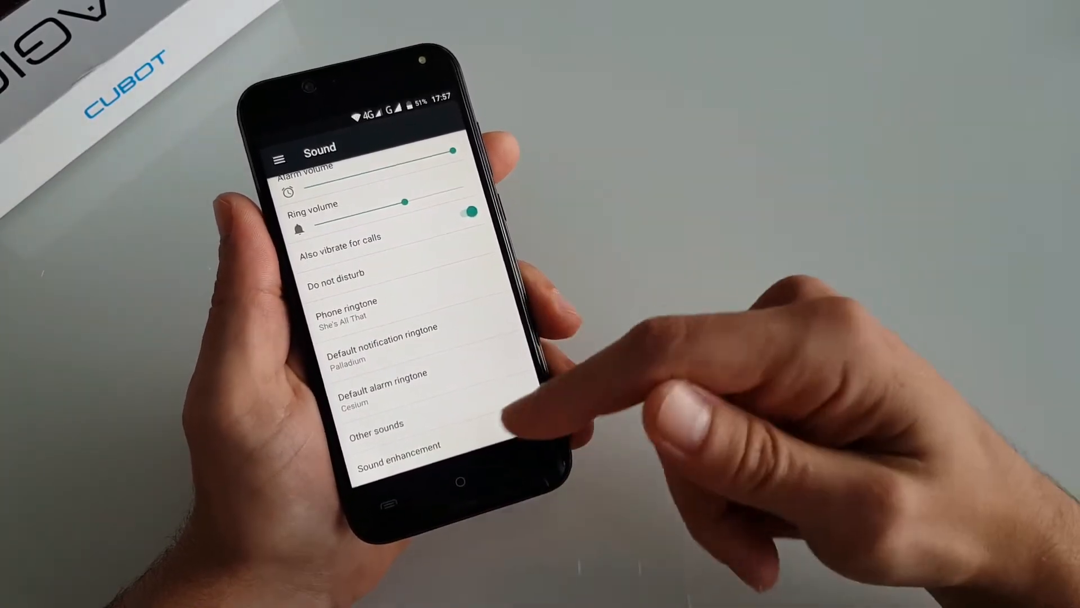
# - Under Sound enhancement, switch on BesLoudness and BesAudEnh
pyautogui.click(396, 441)
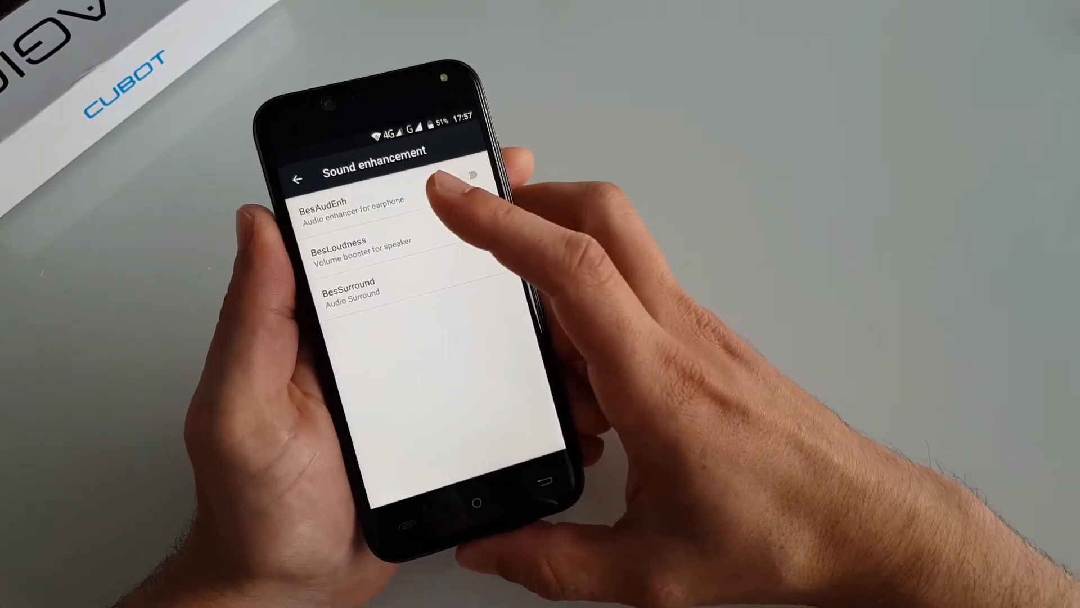
pyautogui.click(486, 217)
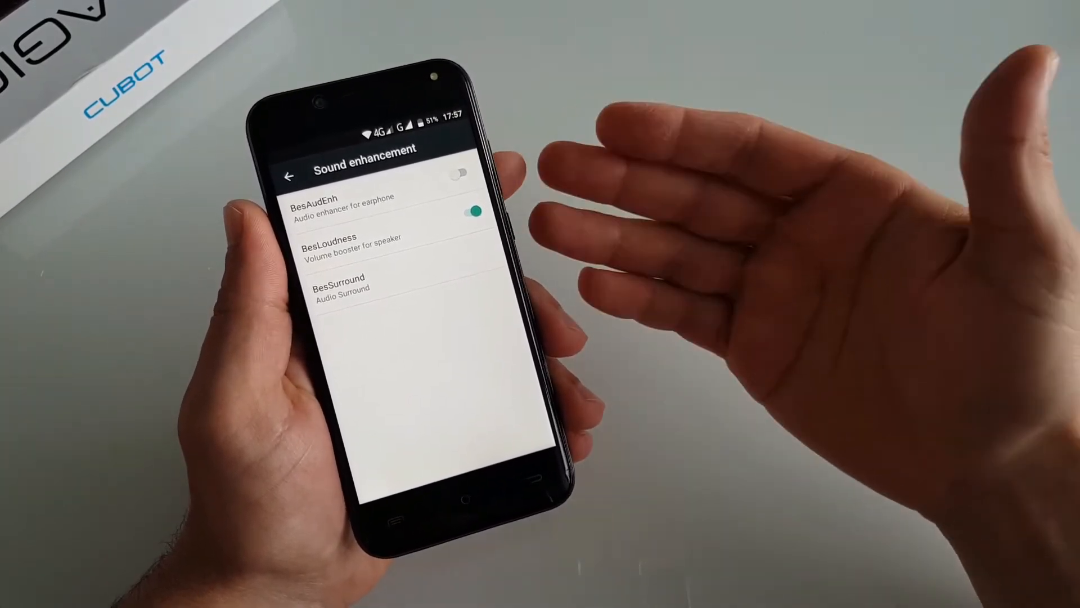
pyautogui.click(457, 173)
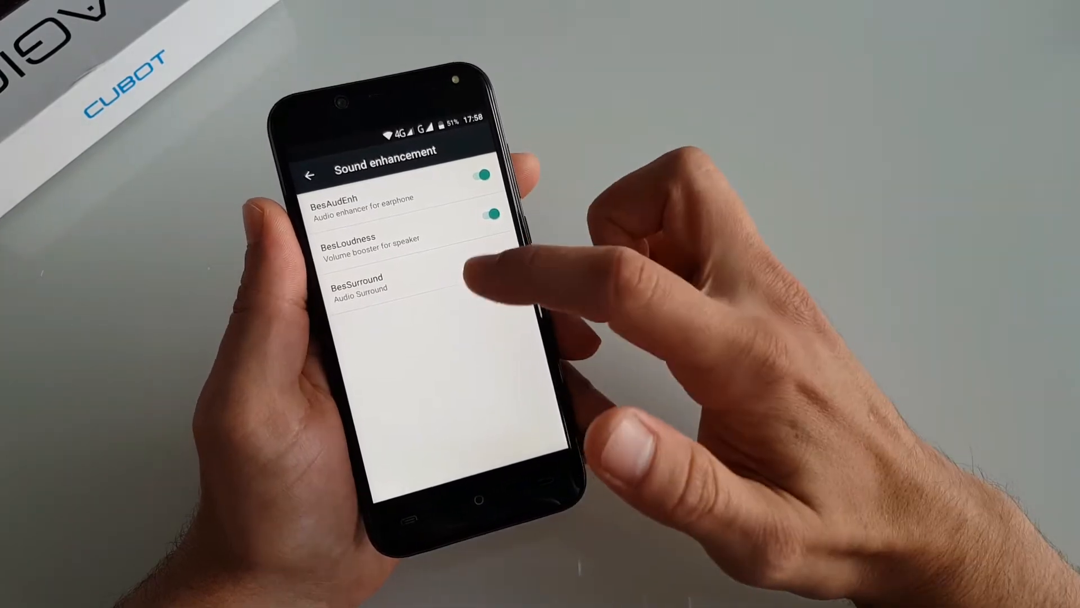
pyautogui.click(386, 282)
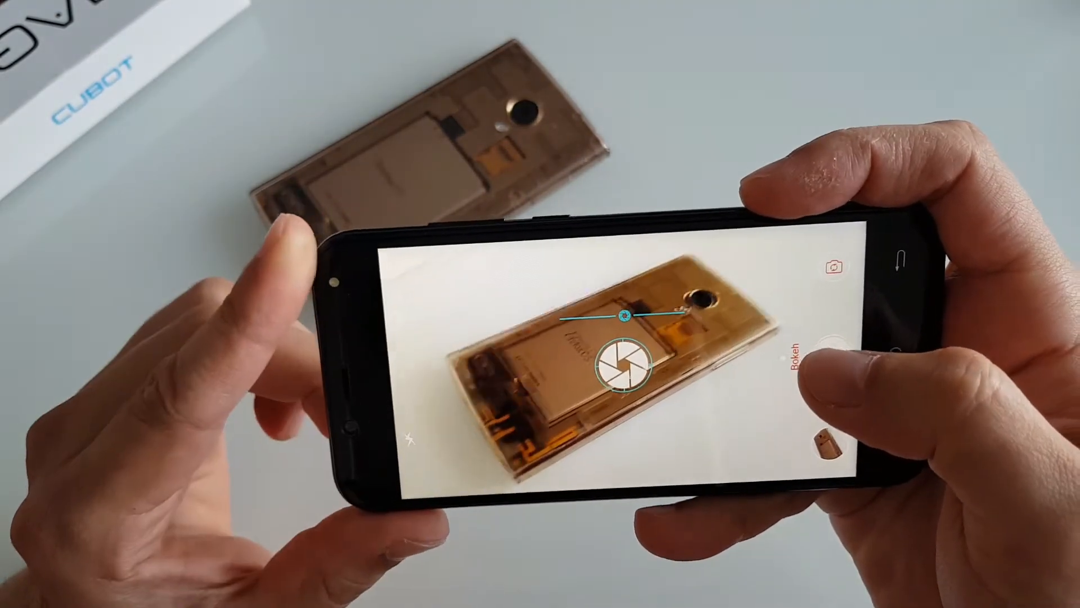
# - Focus Bokeh mode on the transparent phone on the table and capture the shot
pyautogui.click(806, 365)
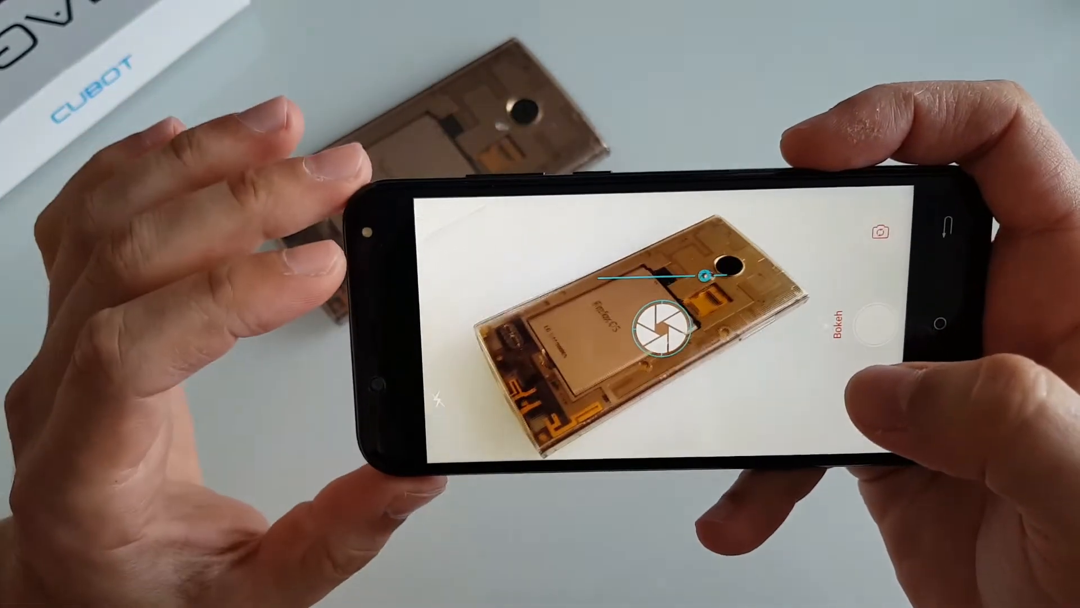
pyautogui.click(870, 333)
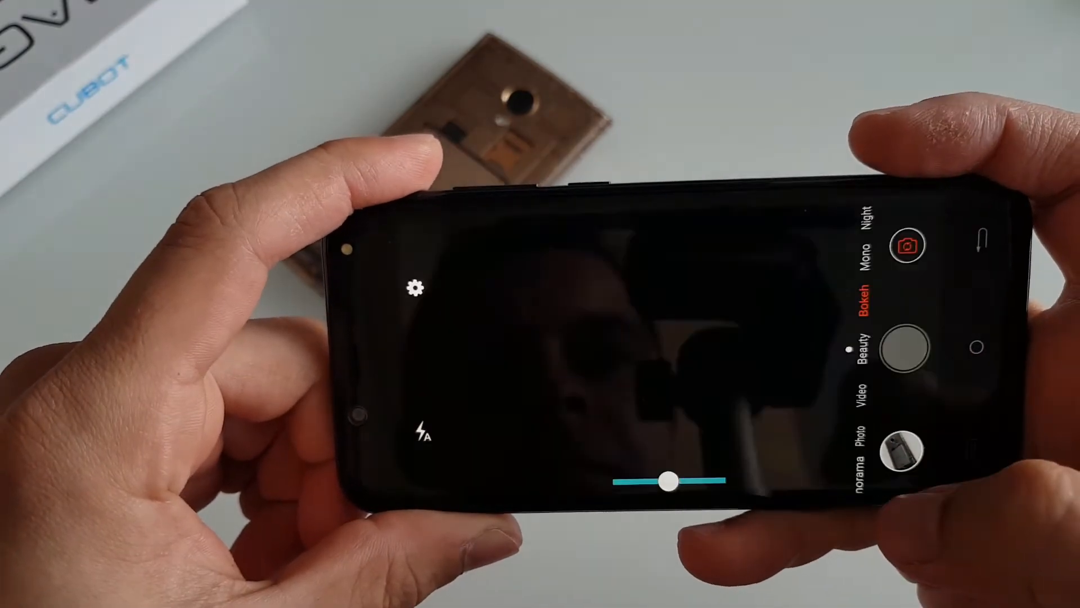
# - Bring up the camera's shooting-mode list while Bokeh is active
pyautogui.click(858, 306)
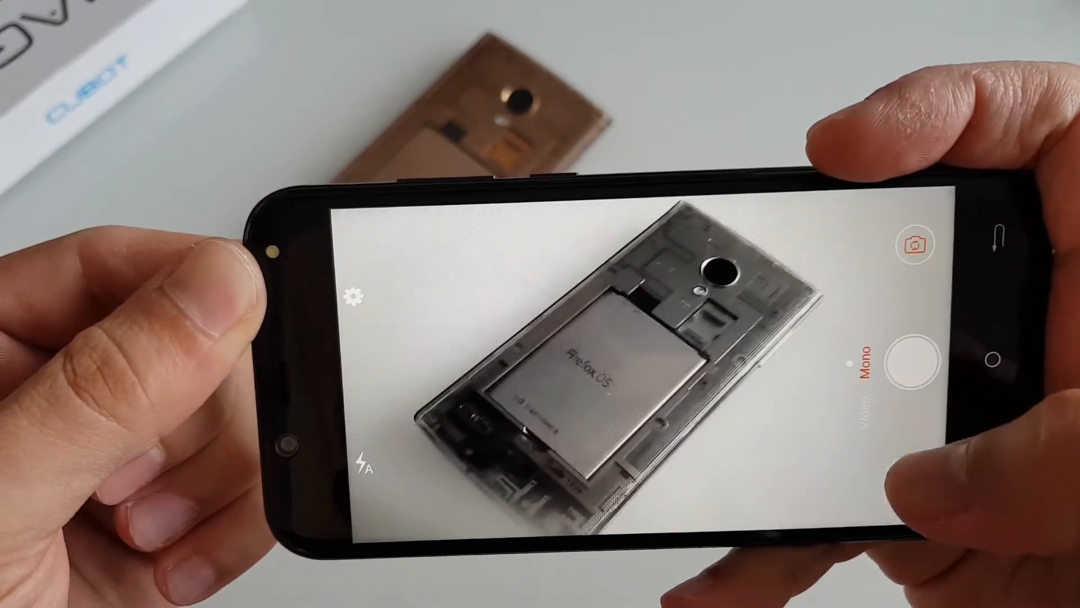
# - Switch the camera from Mono to Video mode, showing the transparent phone in full color
pyautogui.click(913, 358)
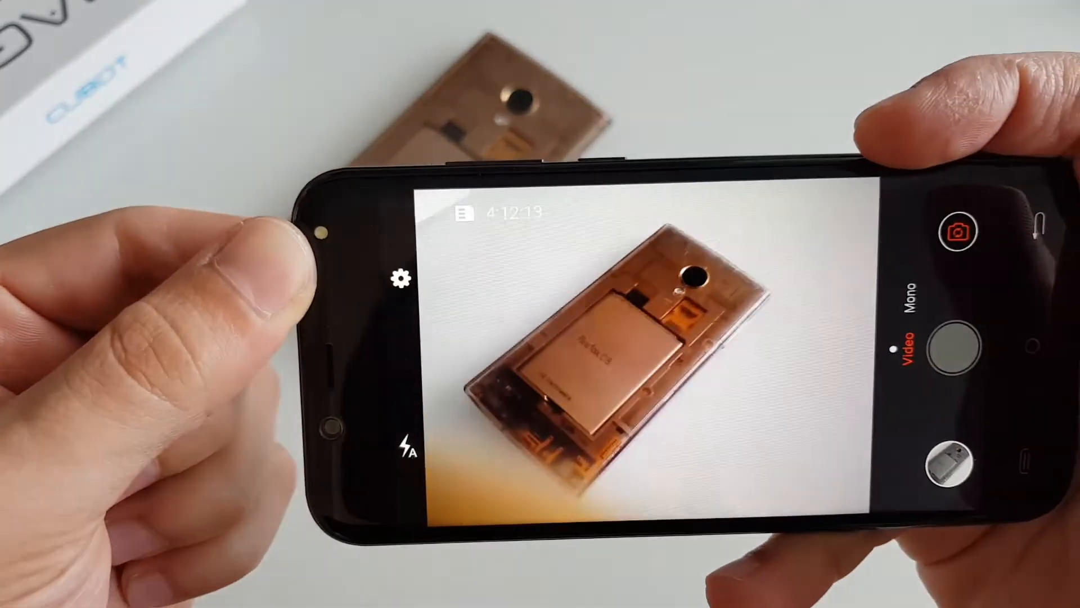
pyautogui.click(947, 351)
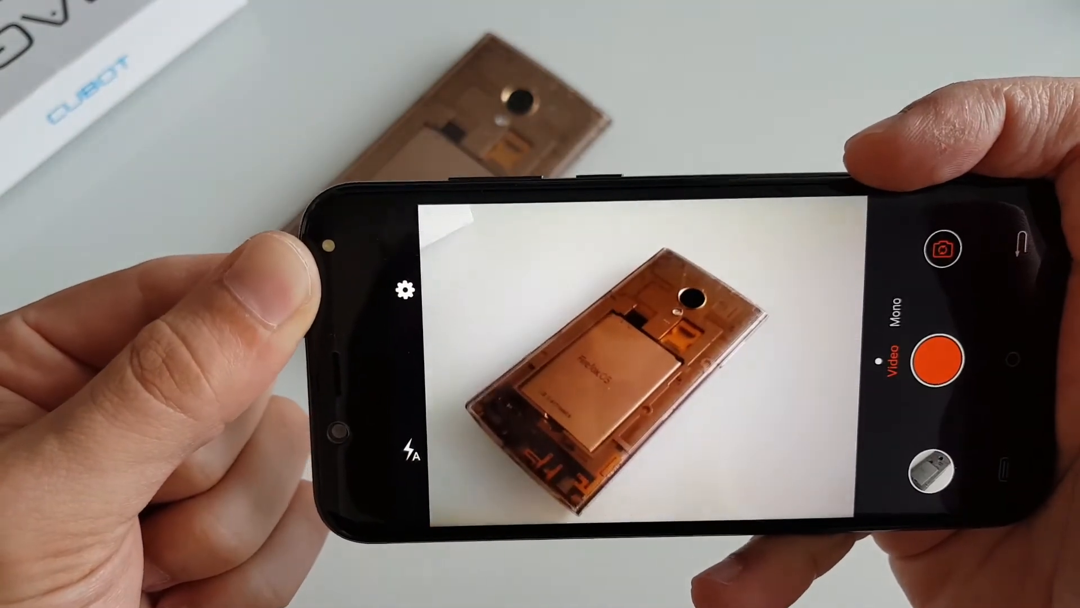